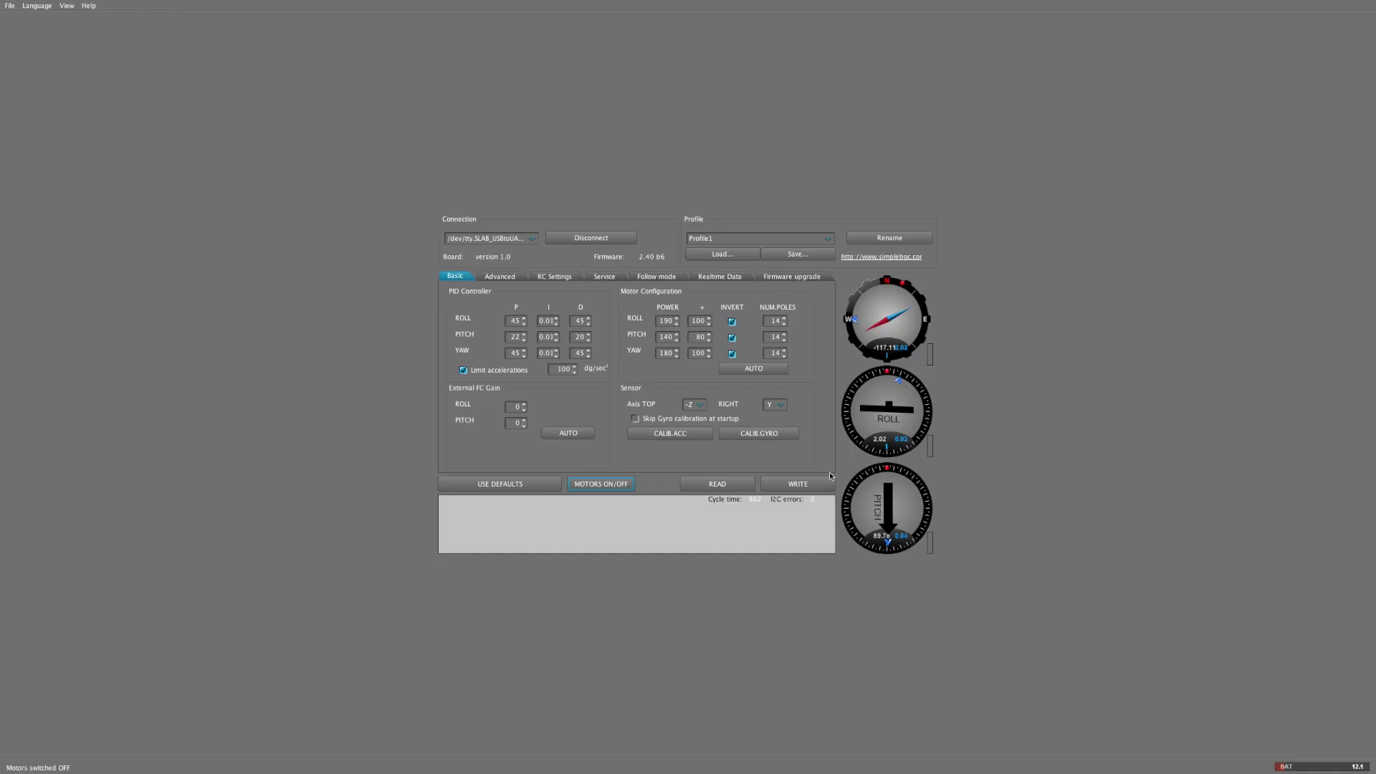
- Write the current profile's PID, motor and sensor settings to the gimbal board
{"action": "left_click", "coordinate": [796, 483]}
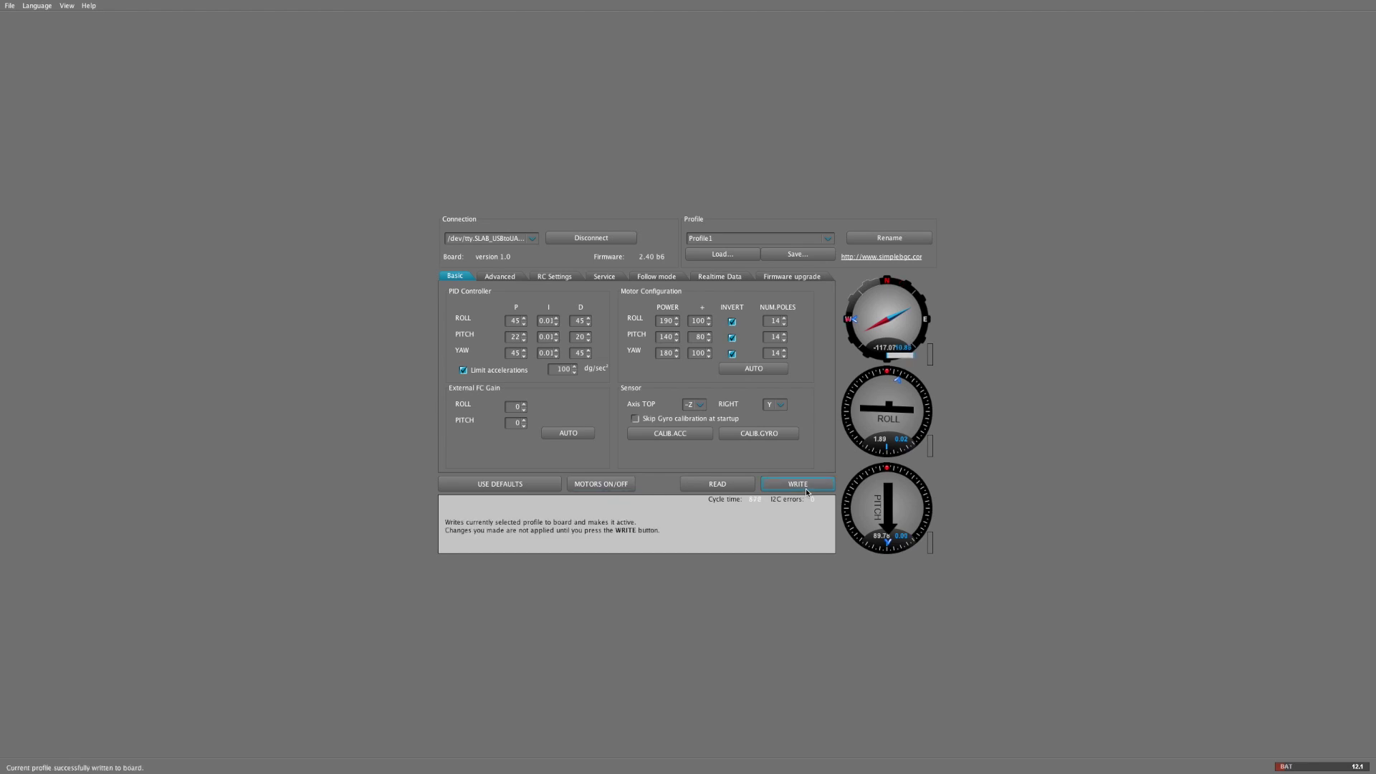